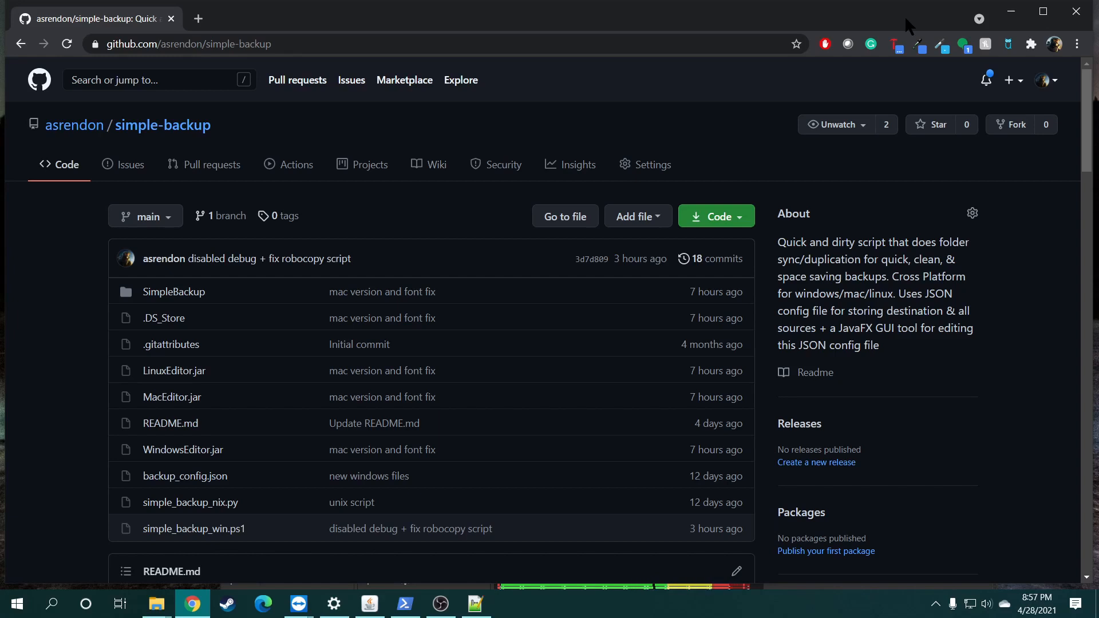
Step: Switch to the simple-backup folder, launch WindowsEditor.jar and reposition the config editor window
key(alt+tab)
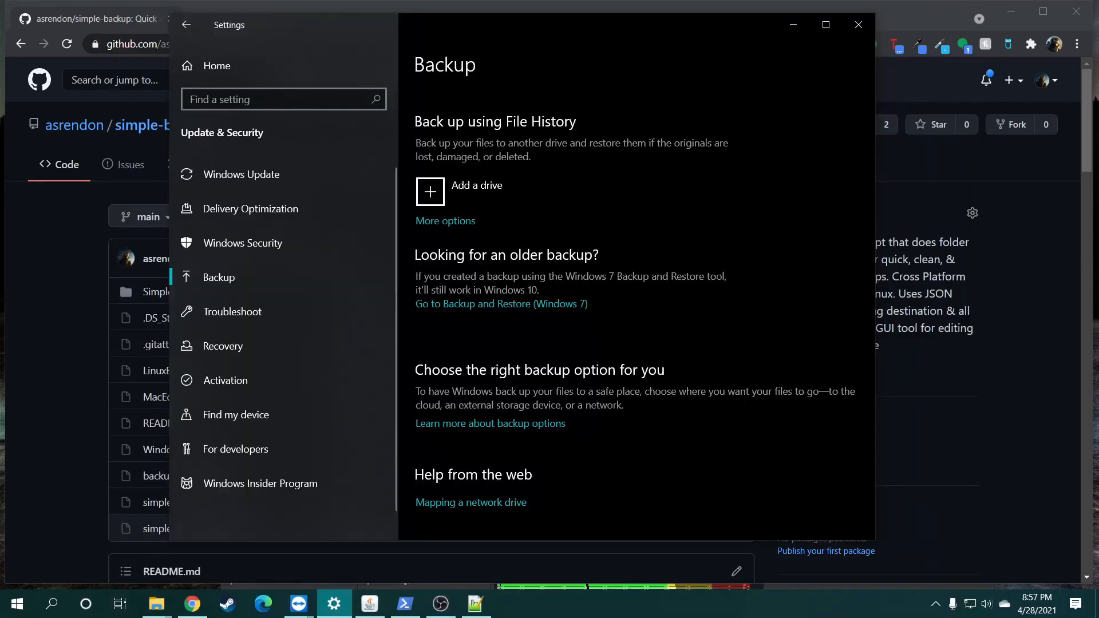
key(alt+tab)
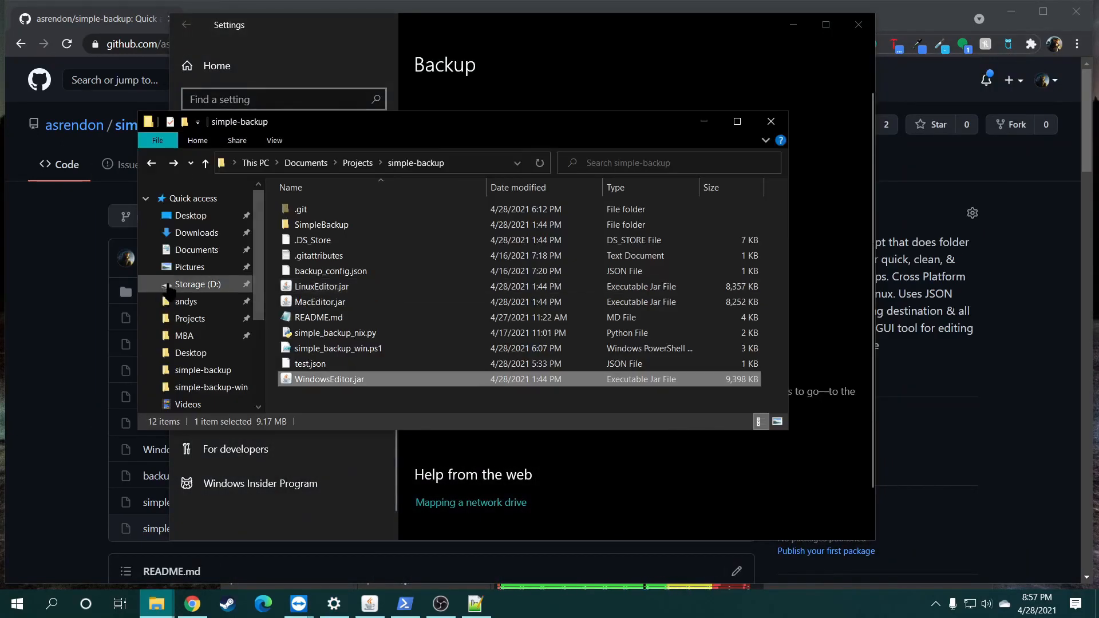
scroll(down, 3)
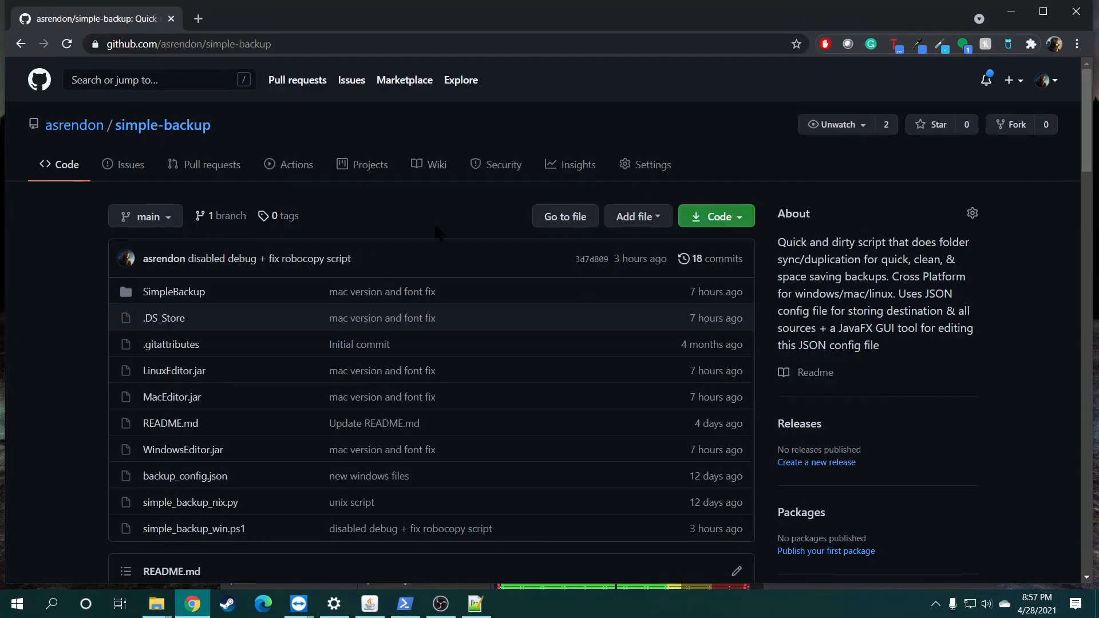
key(alt+tab)
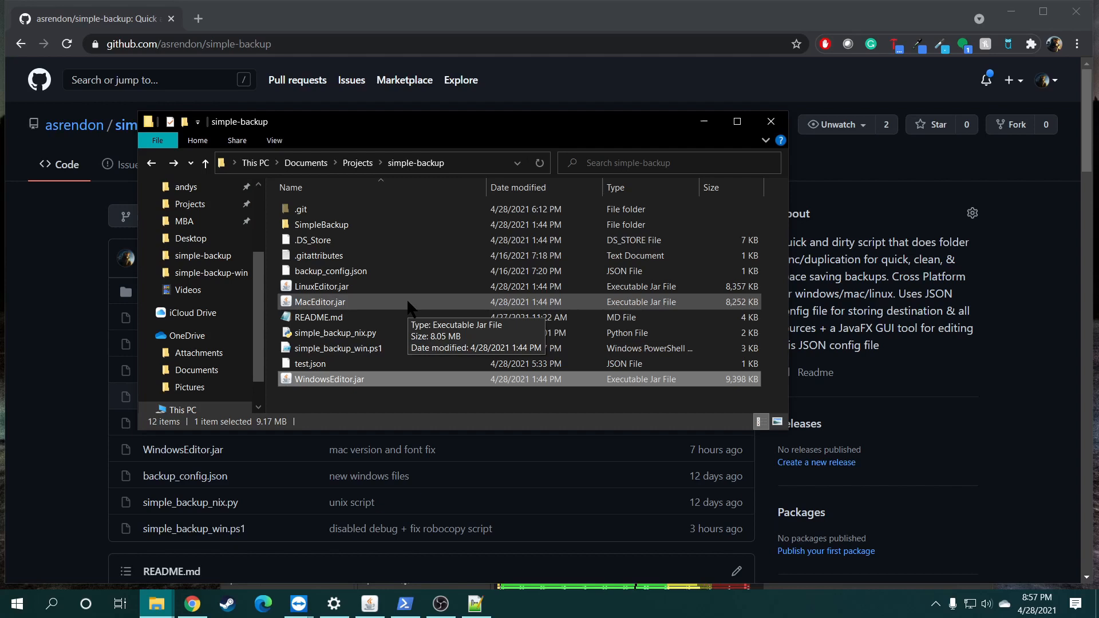
mouse_move(532, 348)
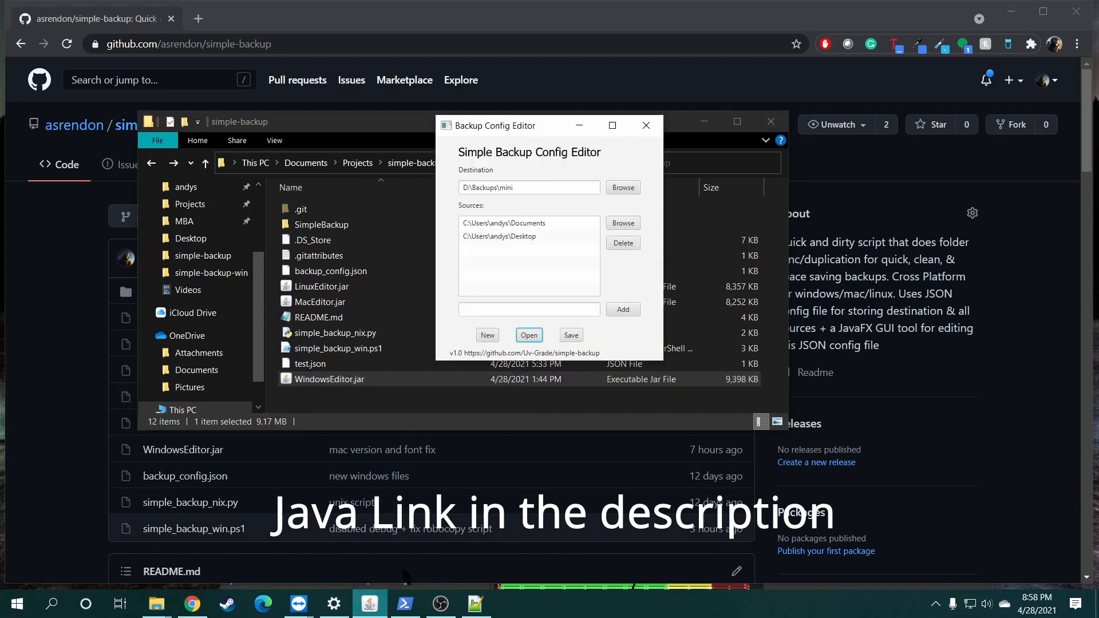
drag(494, 126, 591, 143)
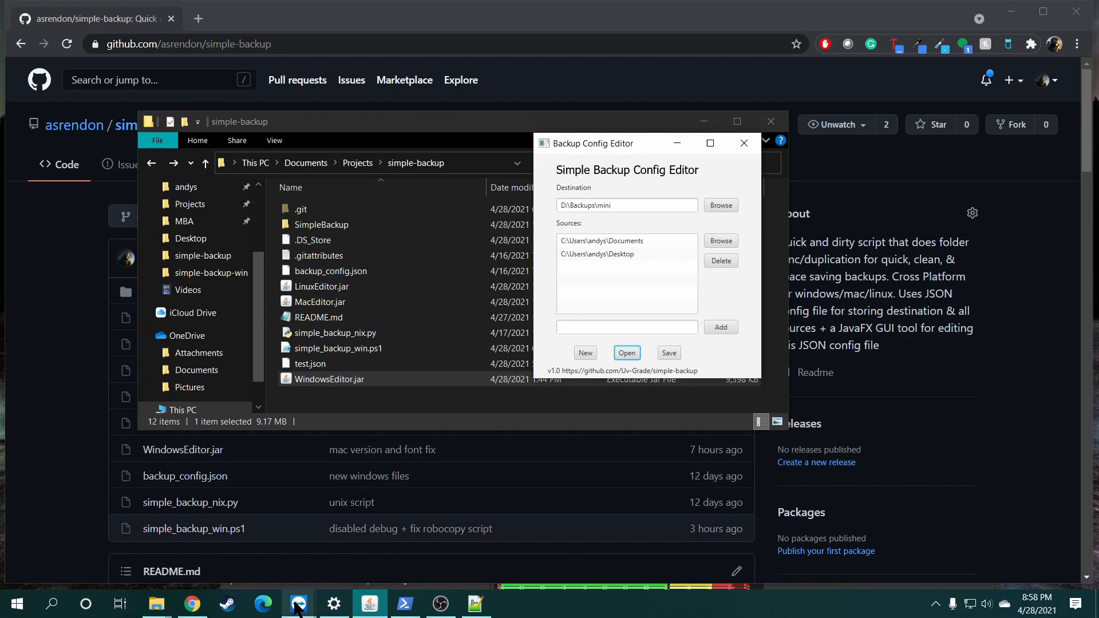
click(298, 603)
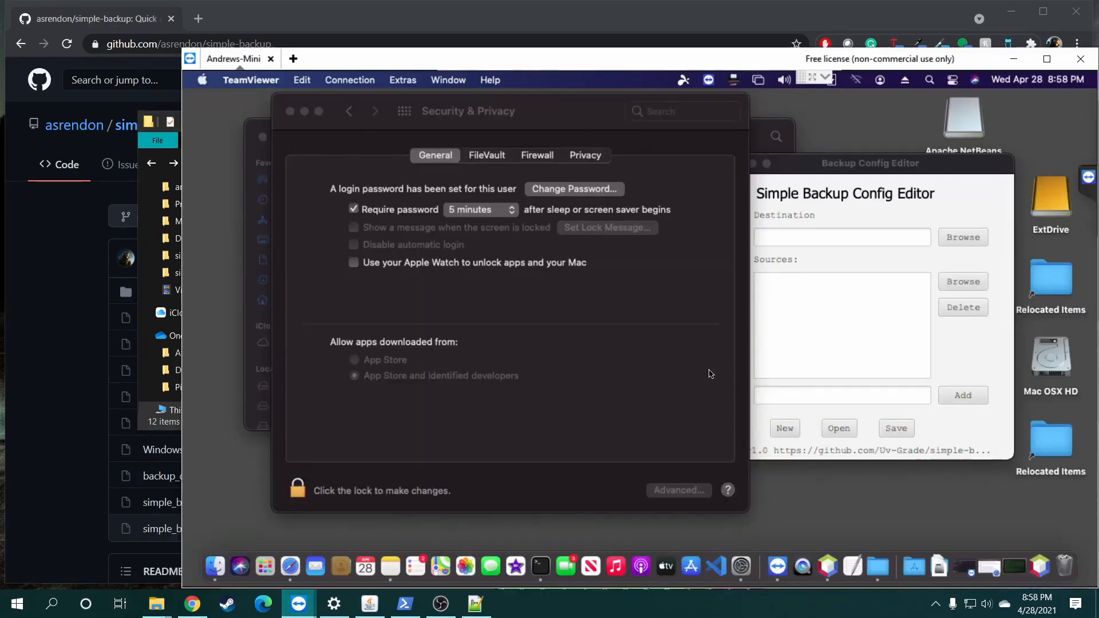
mouse_move(667, 380)
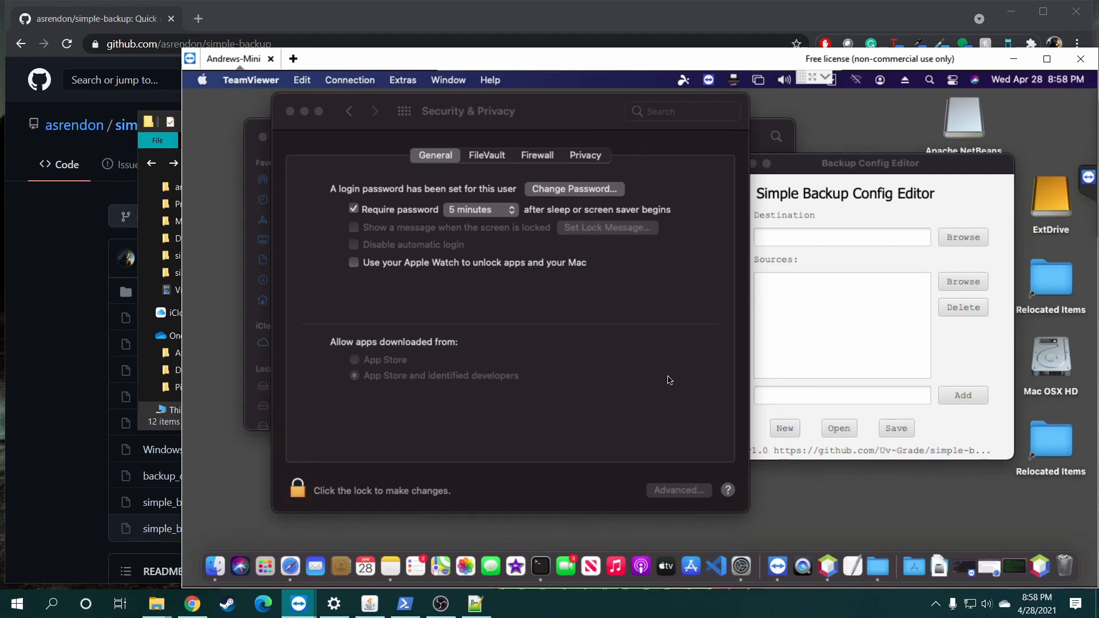
mouse_move(532, 166)
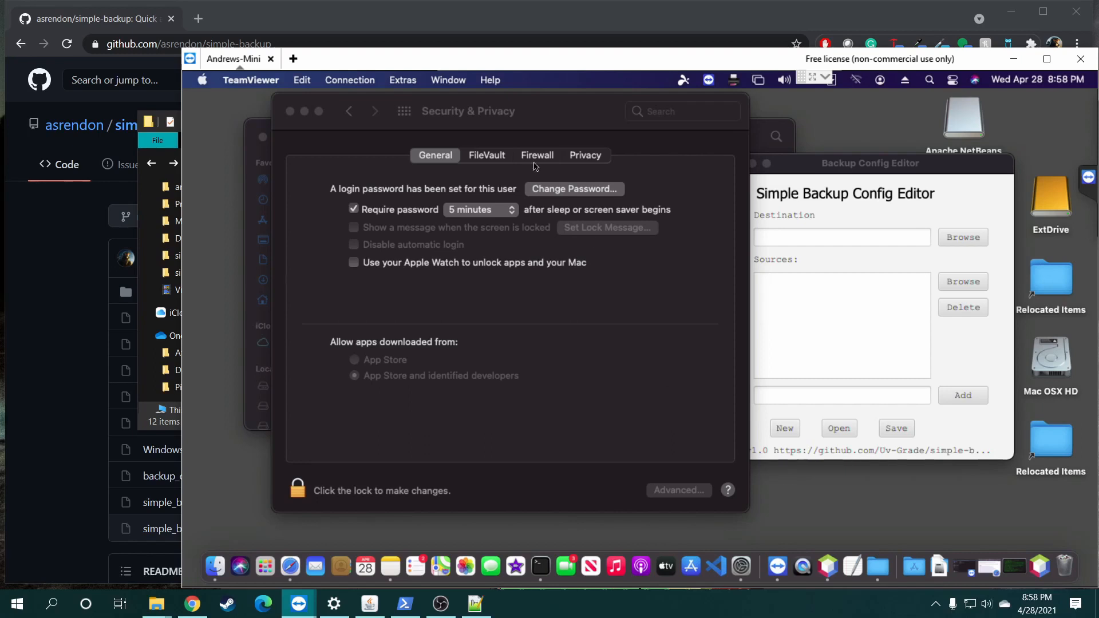
mouse_move(637, 389)
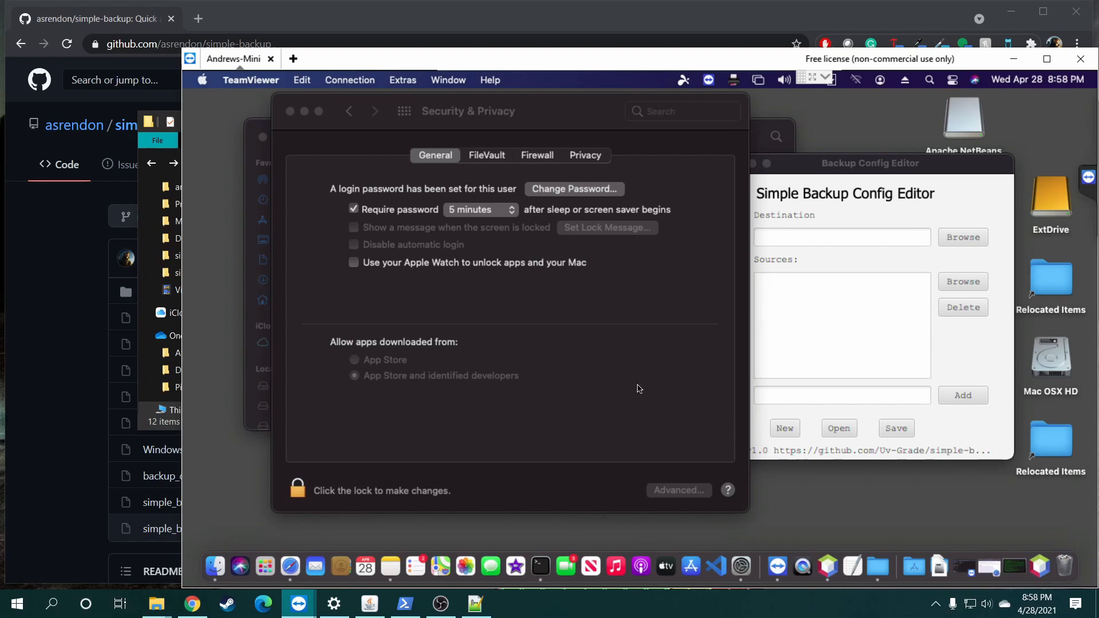
mouse_move(633, 392)
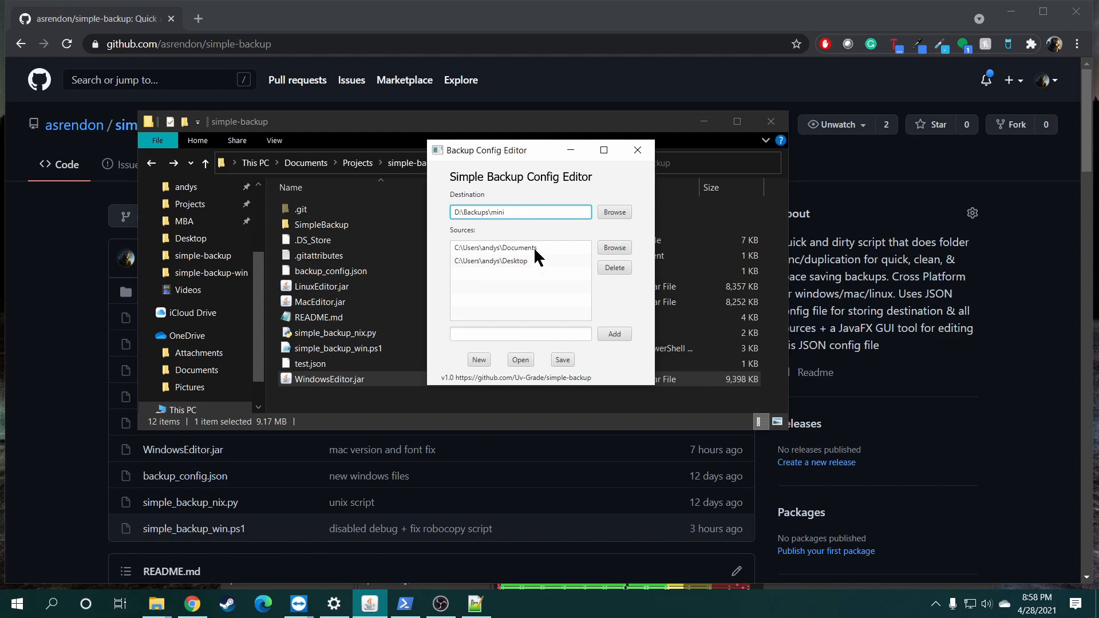
mouse_move(574, 231)
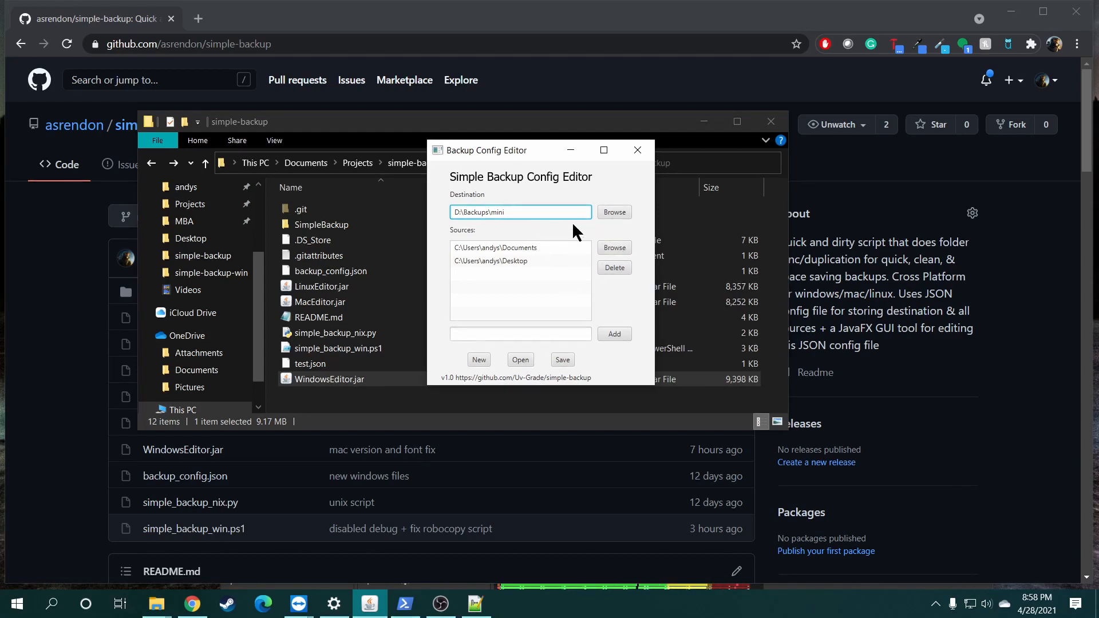
click(519, 333)
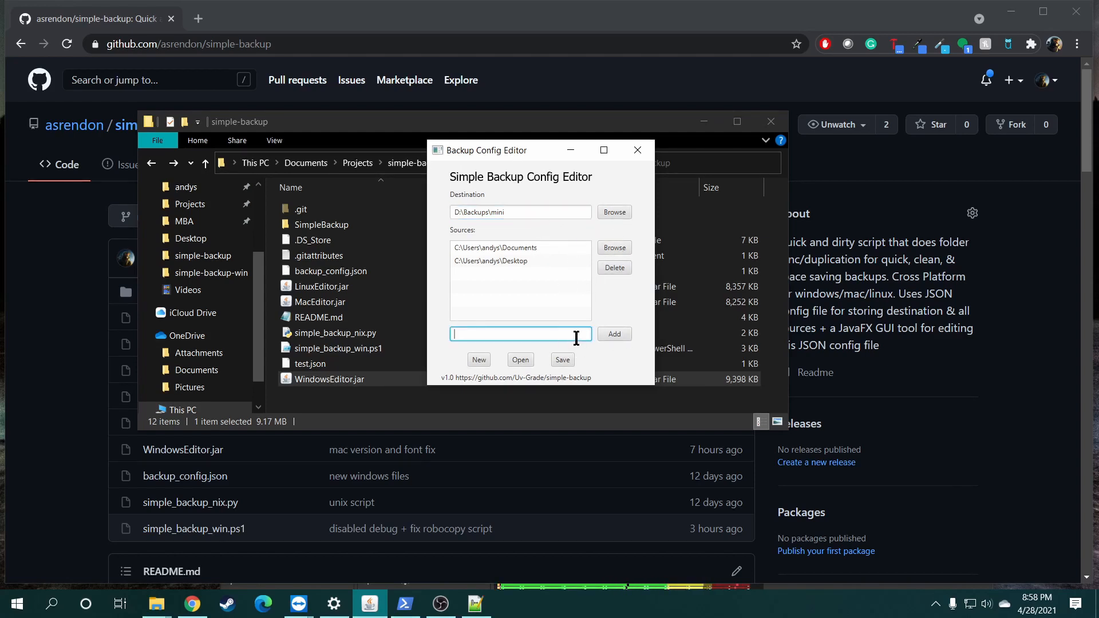
mouse_move(610, 303)
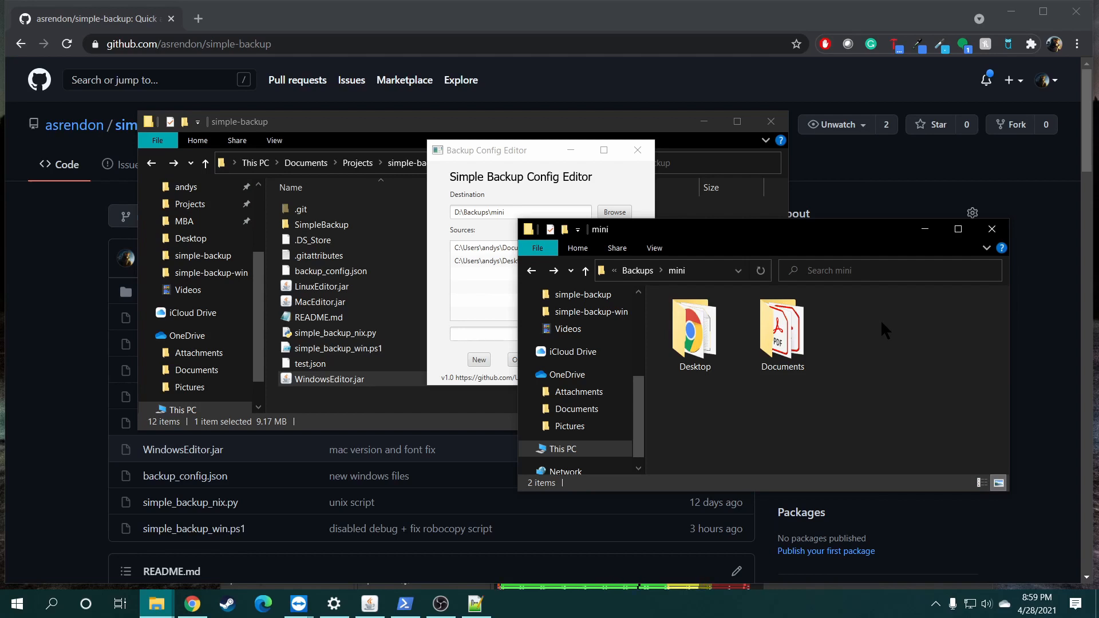
mouse_move(455, 126)
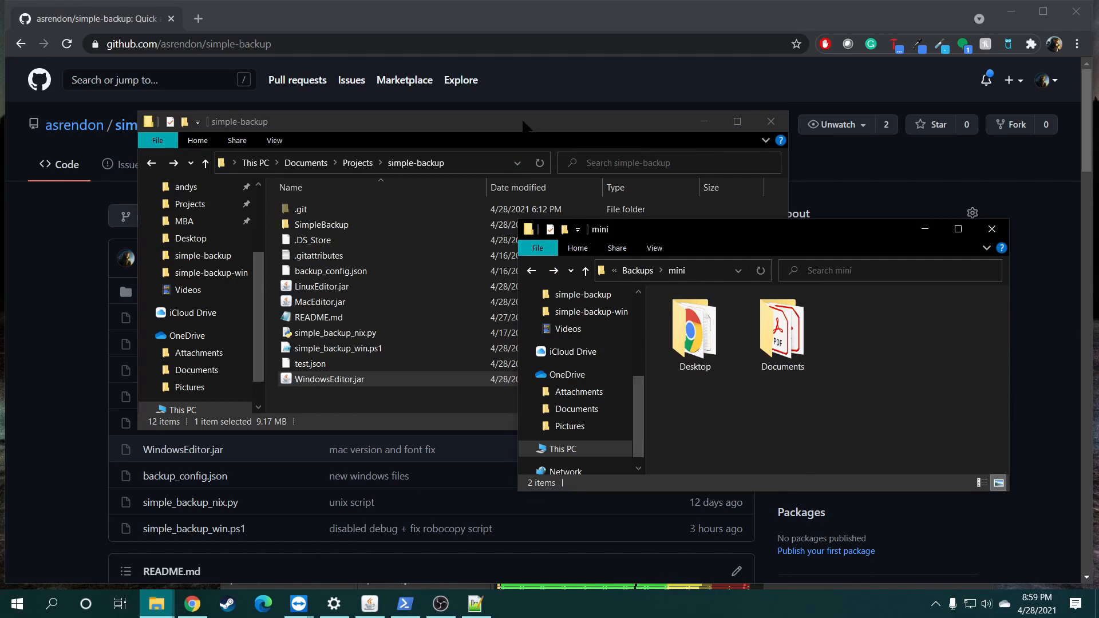
Step: Compare sources with D:\Backups\mini, select the Desktop source and save the configuration to test.json
click(320, 301)
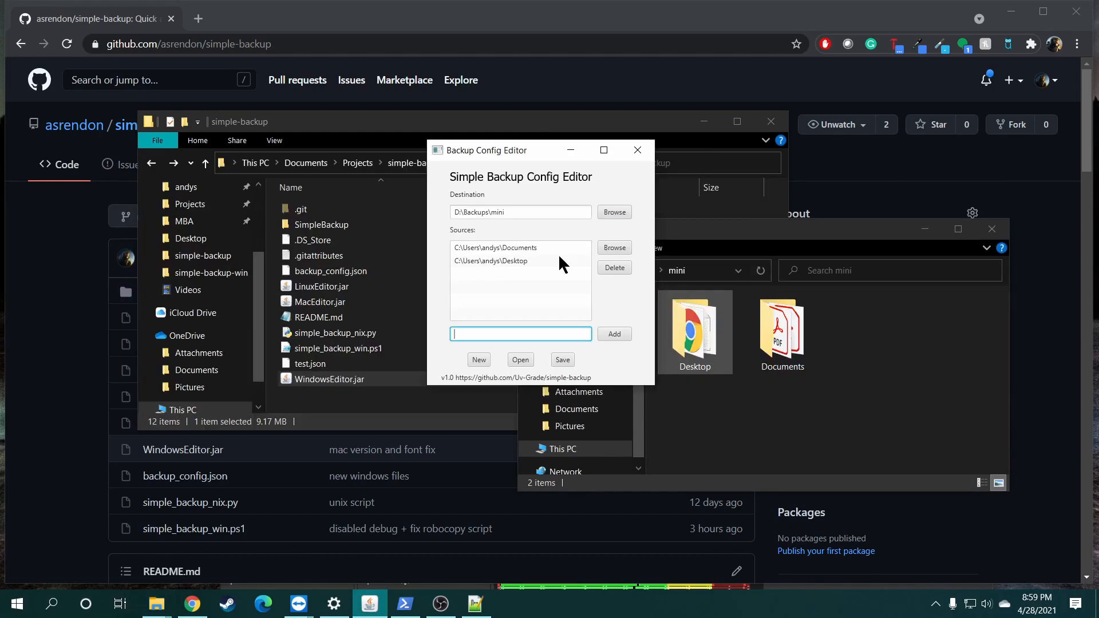
click(492, 261)
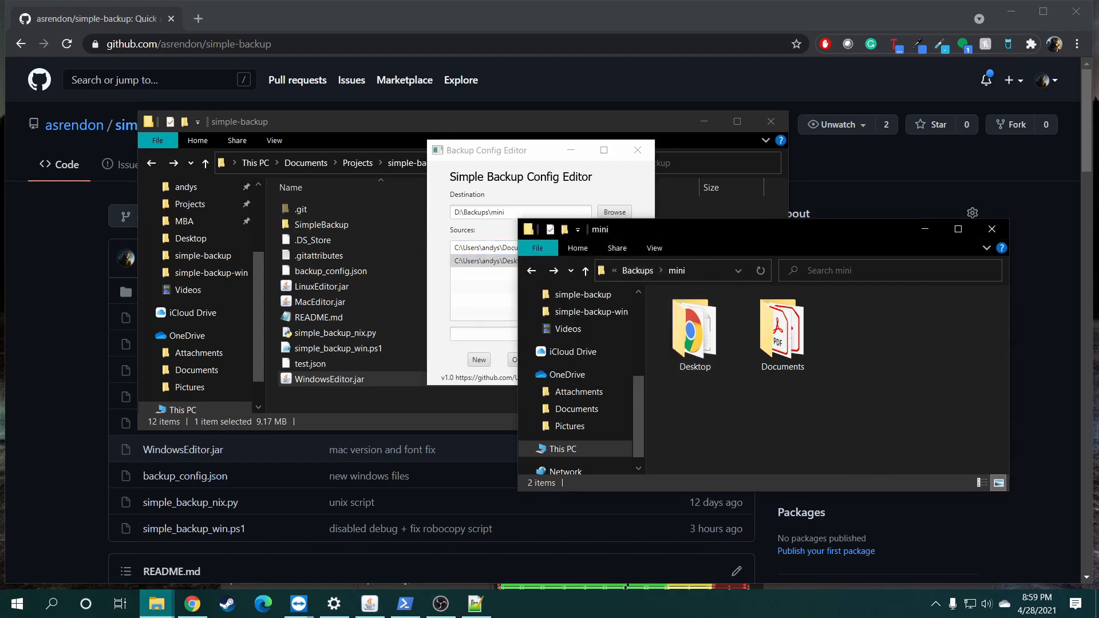
click(693, 333)
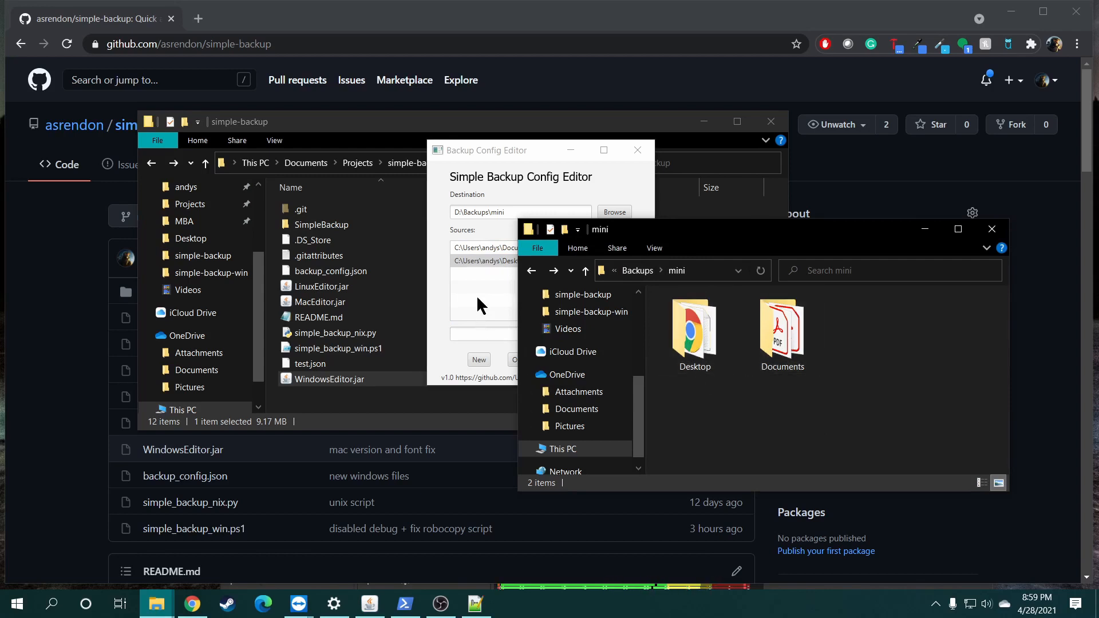
click(519, 260)
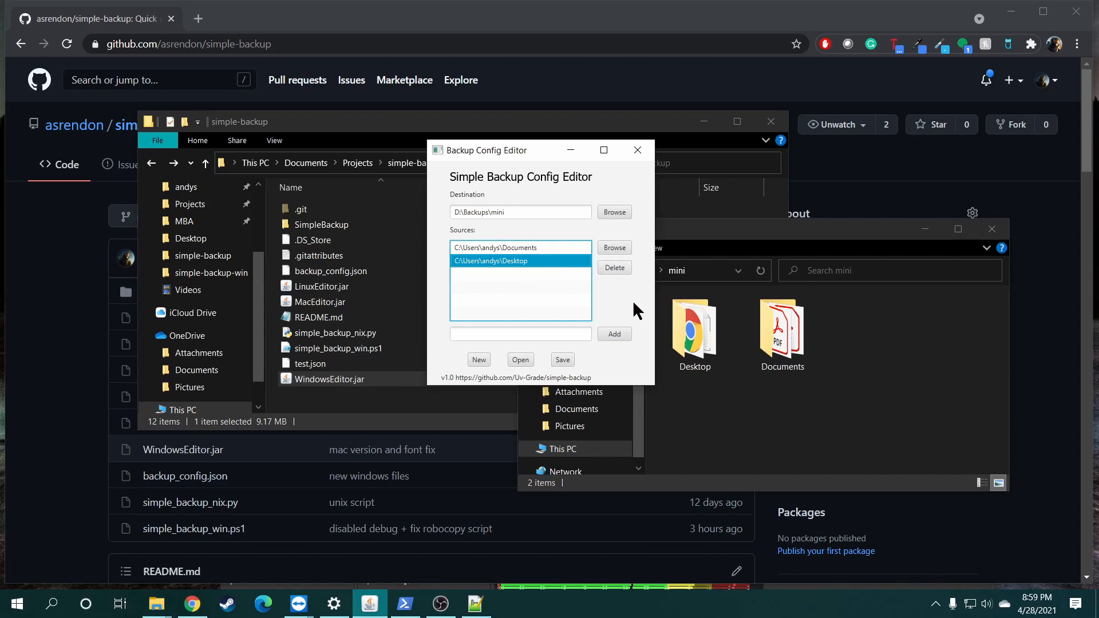
mouse_move(760, 403)
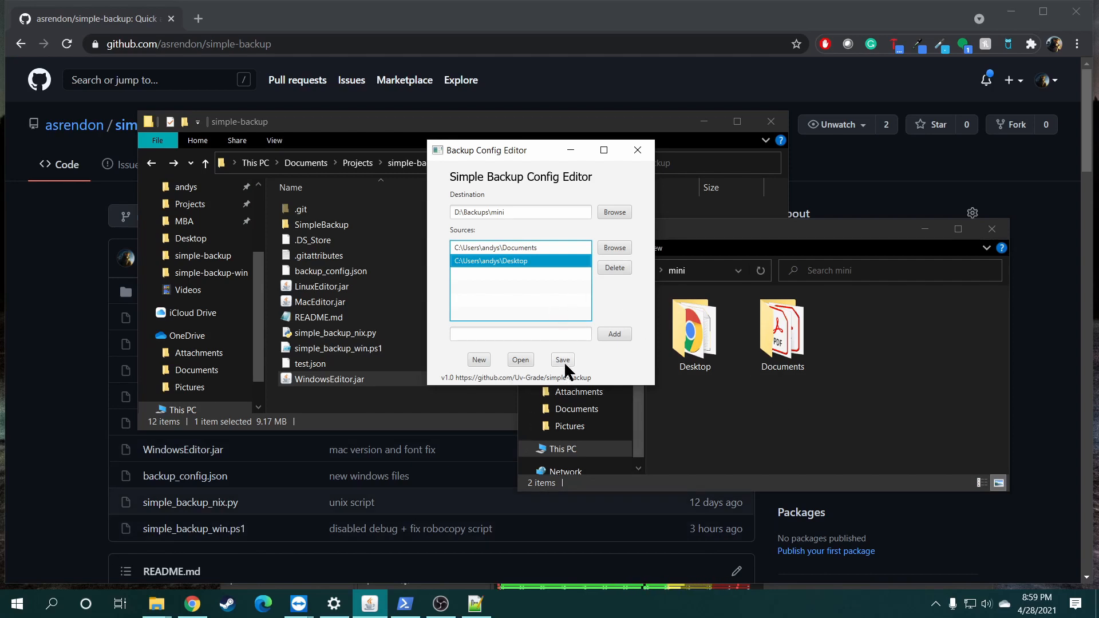
click(562, 360)
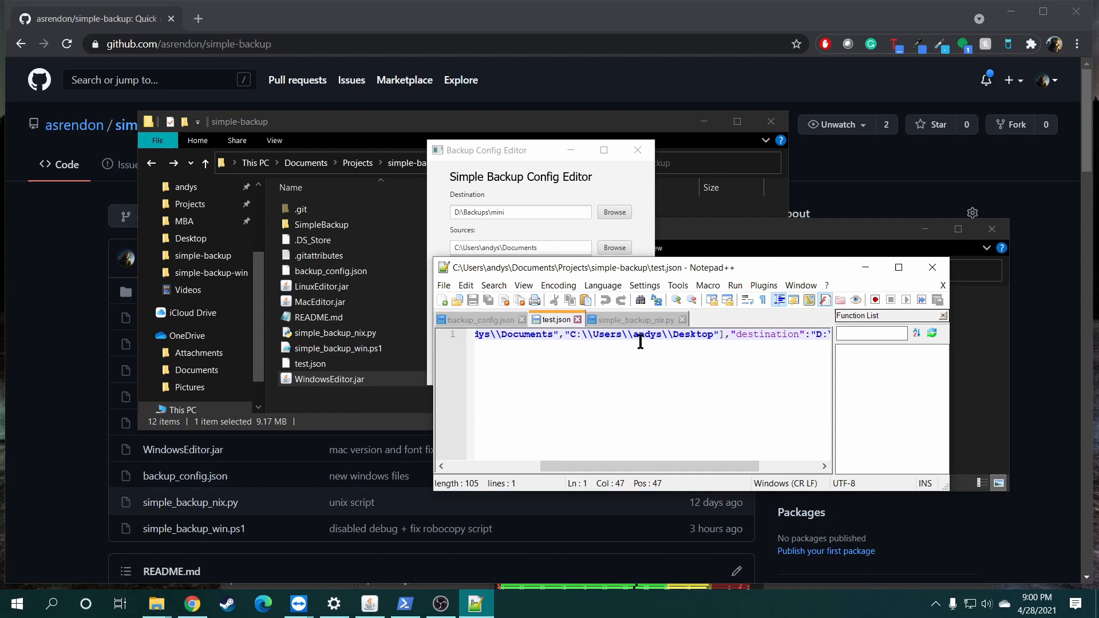
mouse_move(599, 339)
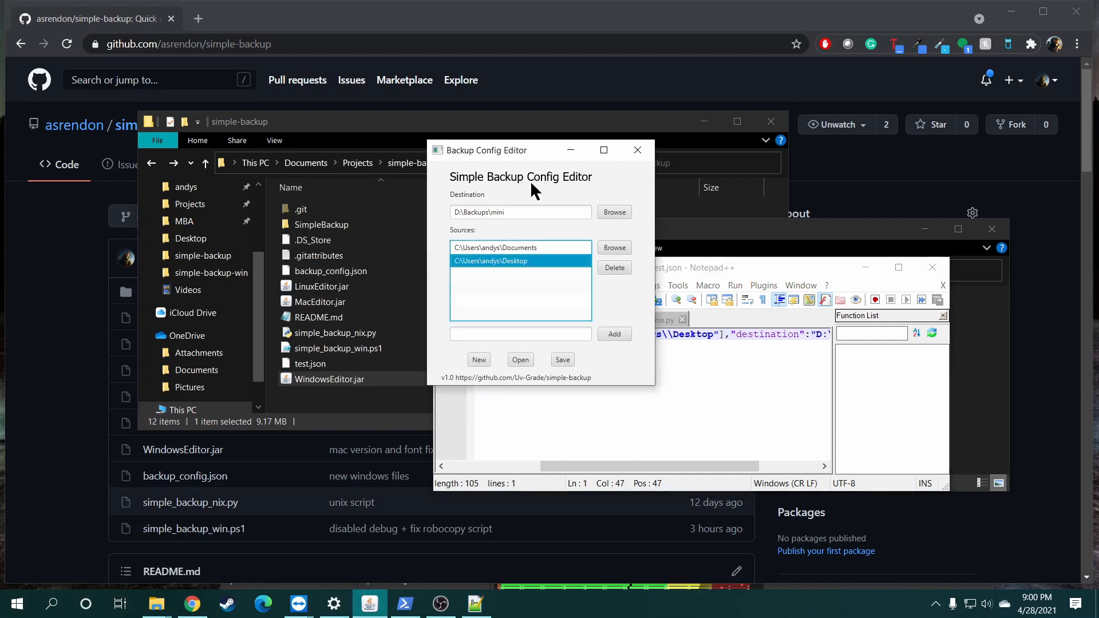
mouse_move(542, 154)
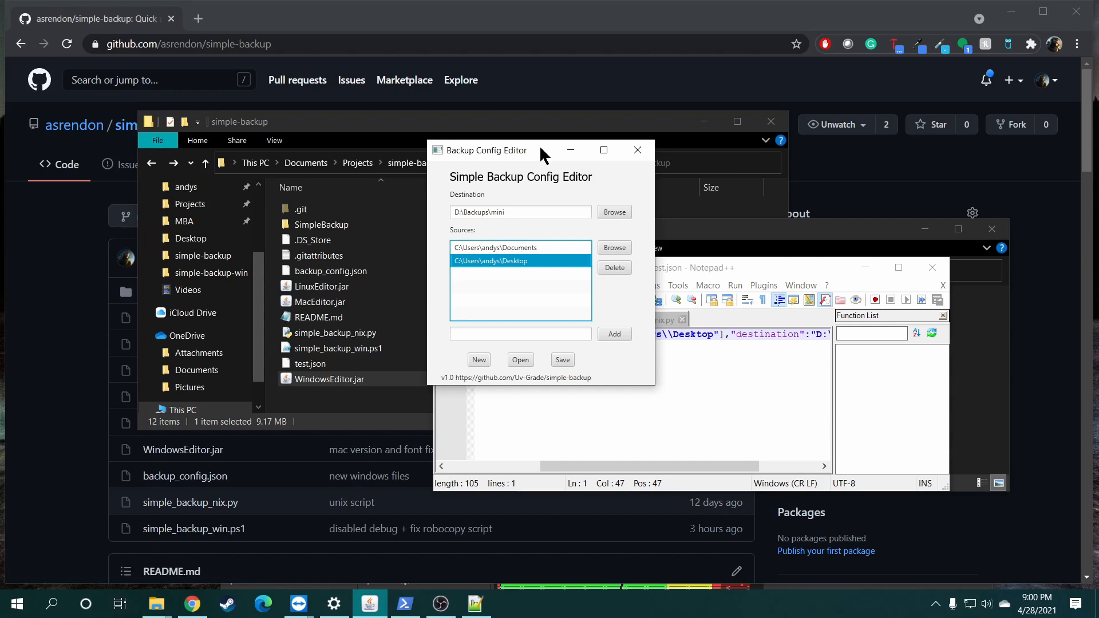
Step: Close the Backup Config Editor after confirming test.json in Notepad++
click(635, 149)
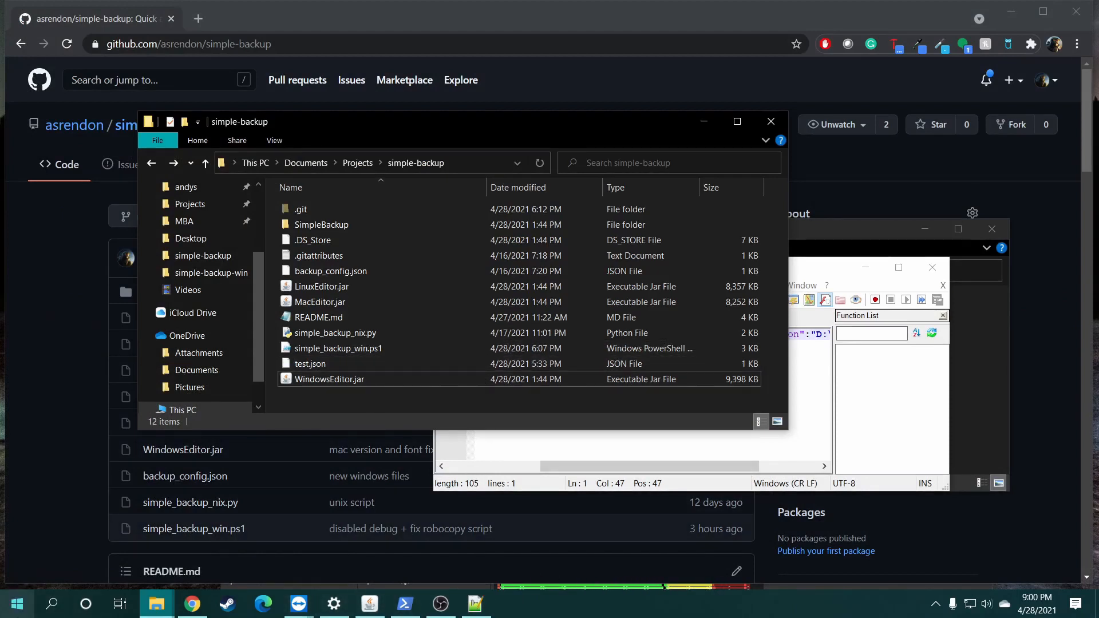
Step: Launch Windows PowerShell from the Start menu's system tools and scroll the README run instructions
right_click(14, 604)
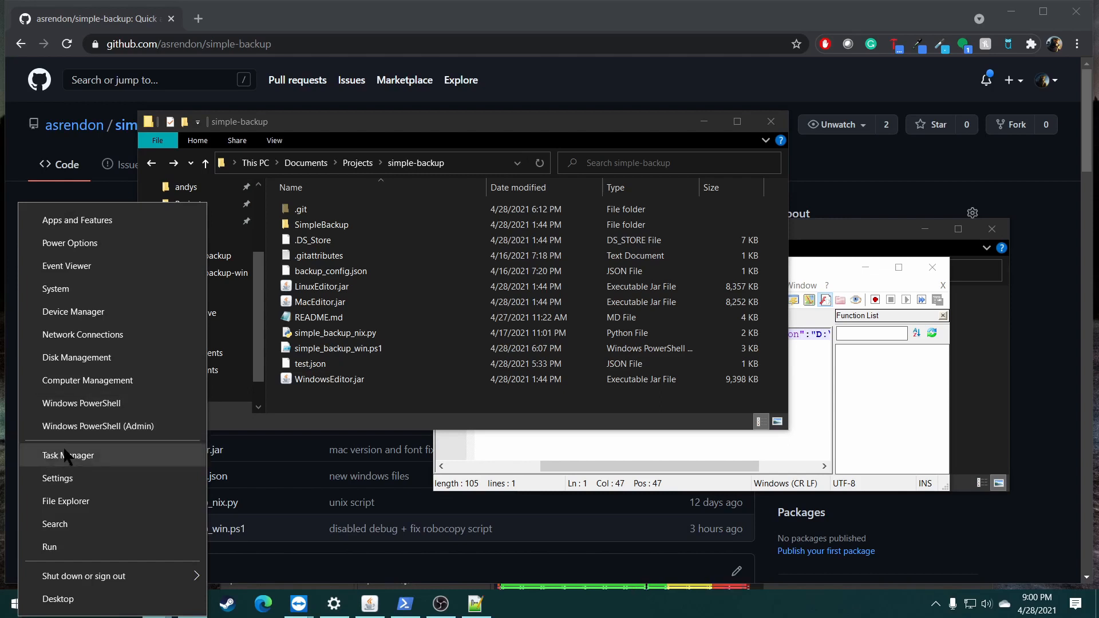
mouse_move(98, 426)
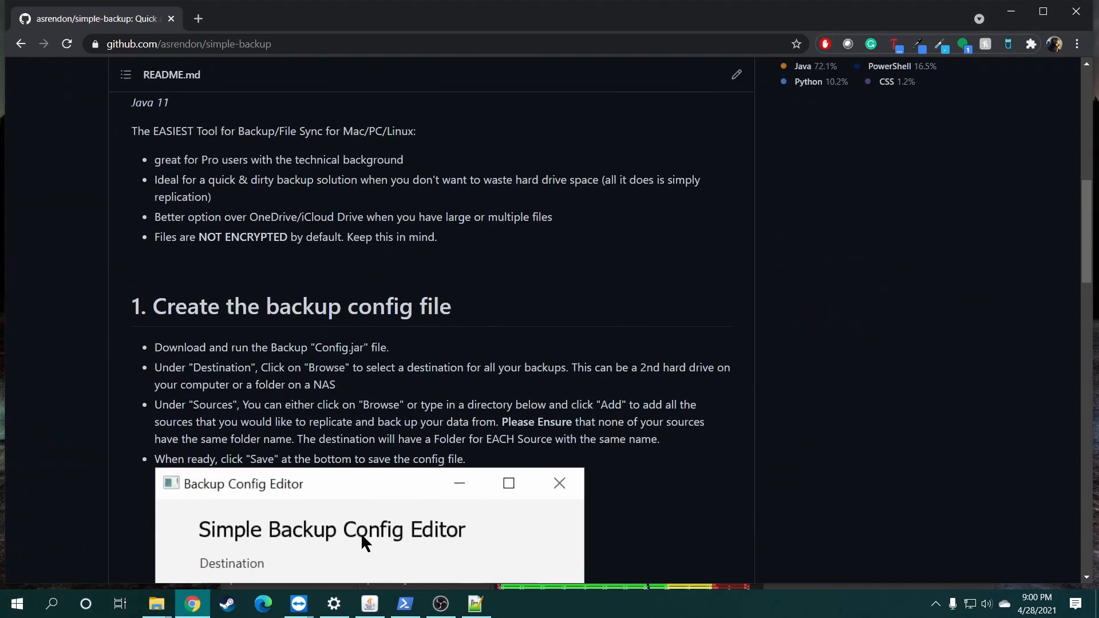
scroll(down, 3)
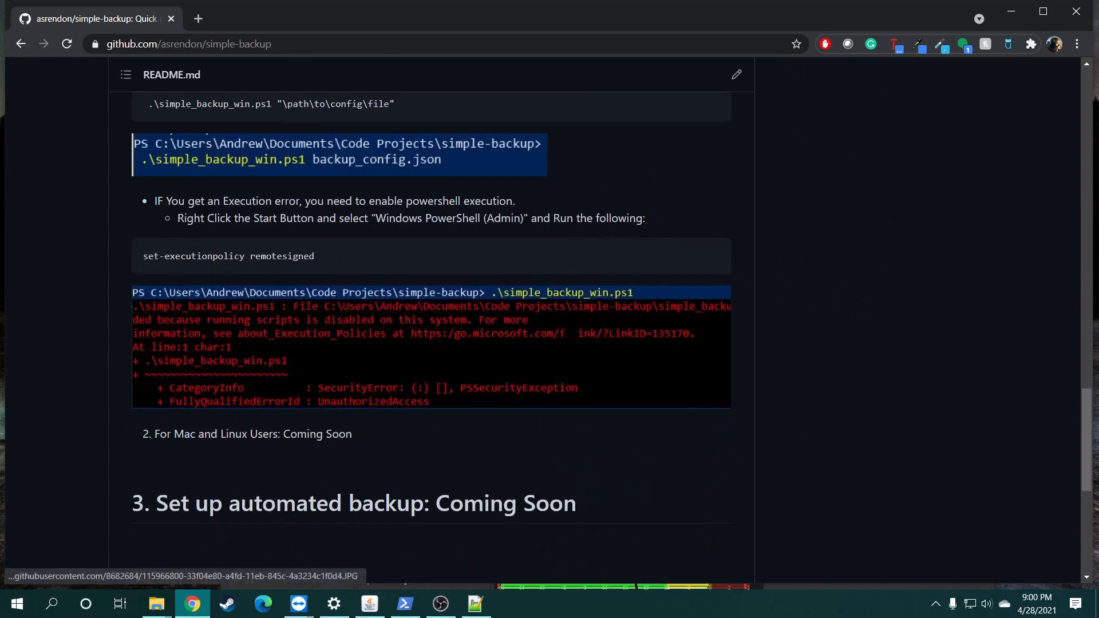
mouse_move(357, 468)
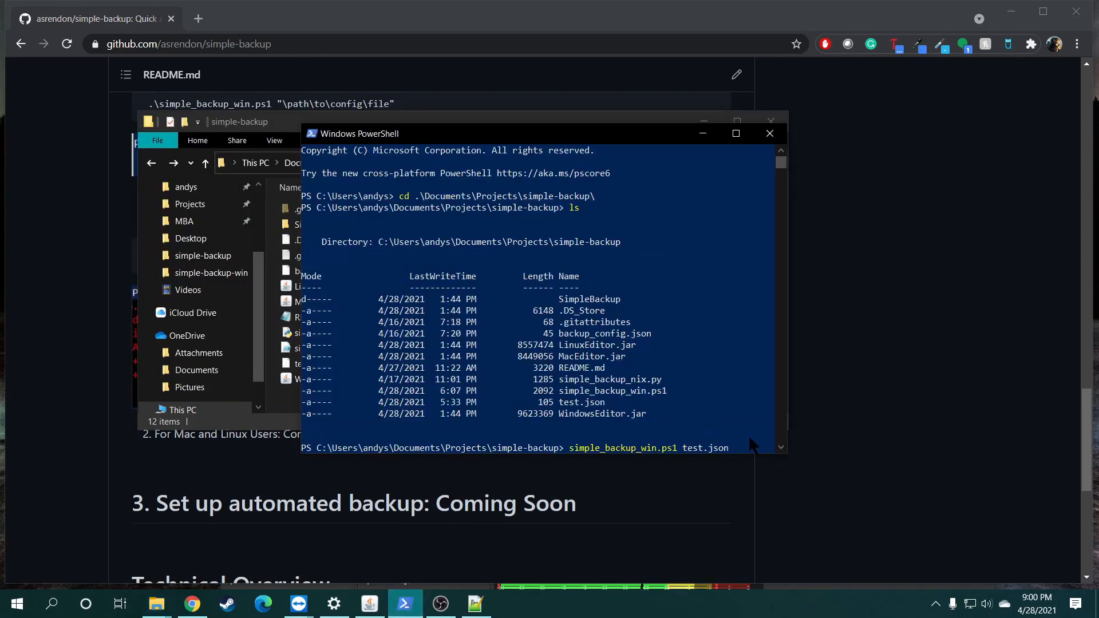
mouse_move(732, 339)
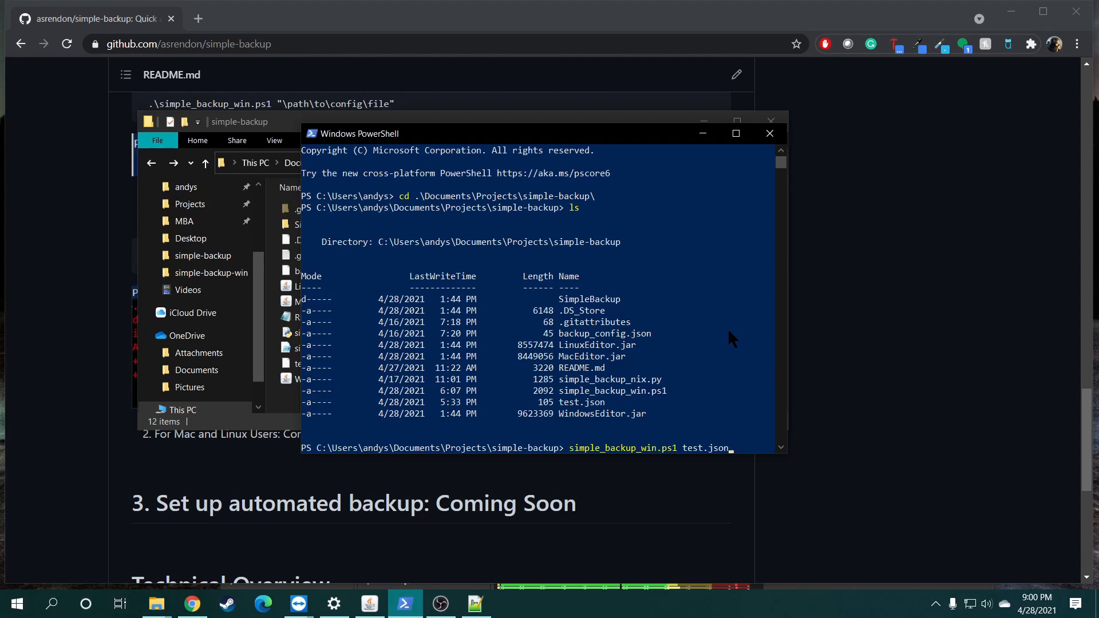
mouse_move(545, 89)
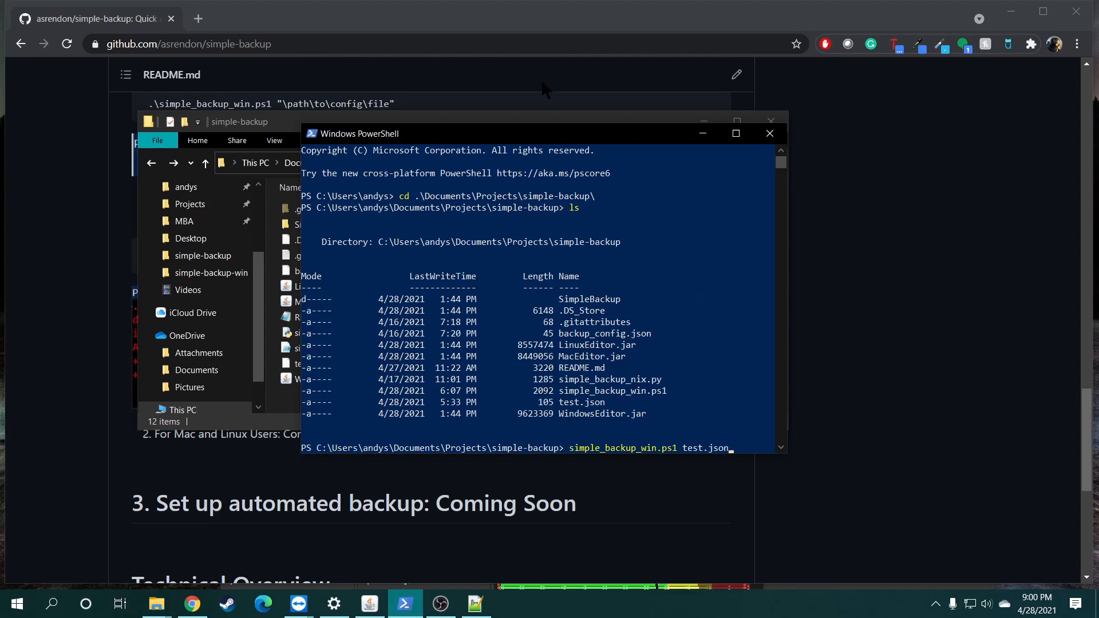
Step: Open simple_backup_win.ps1 from the project folder with Visual Studio Code
click(157, 604)
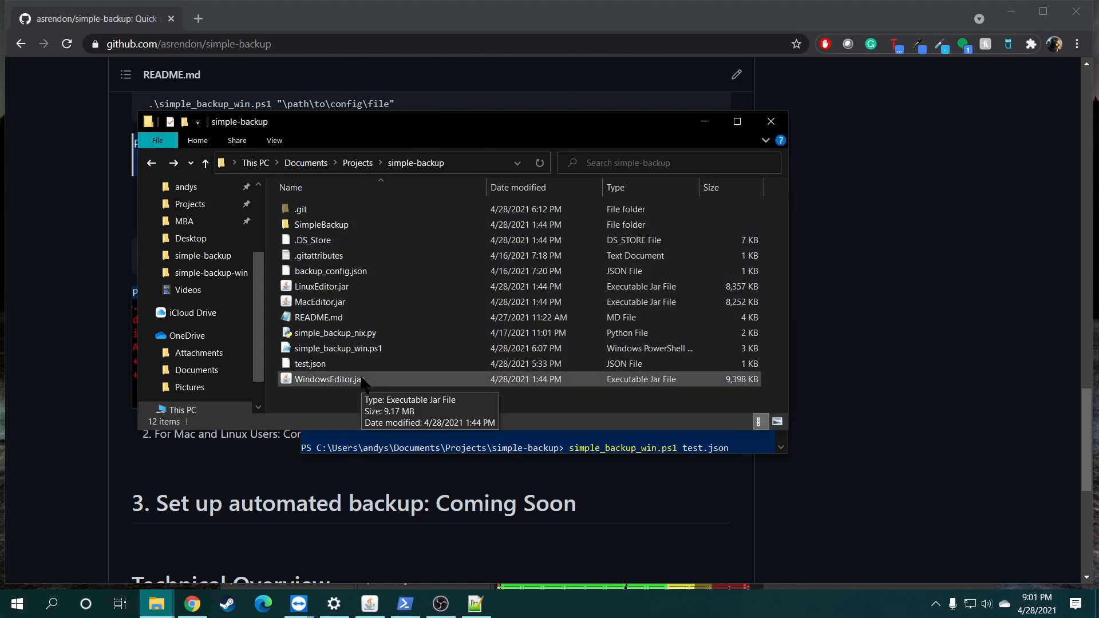
right_click(337, 348)
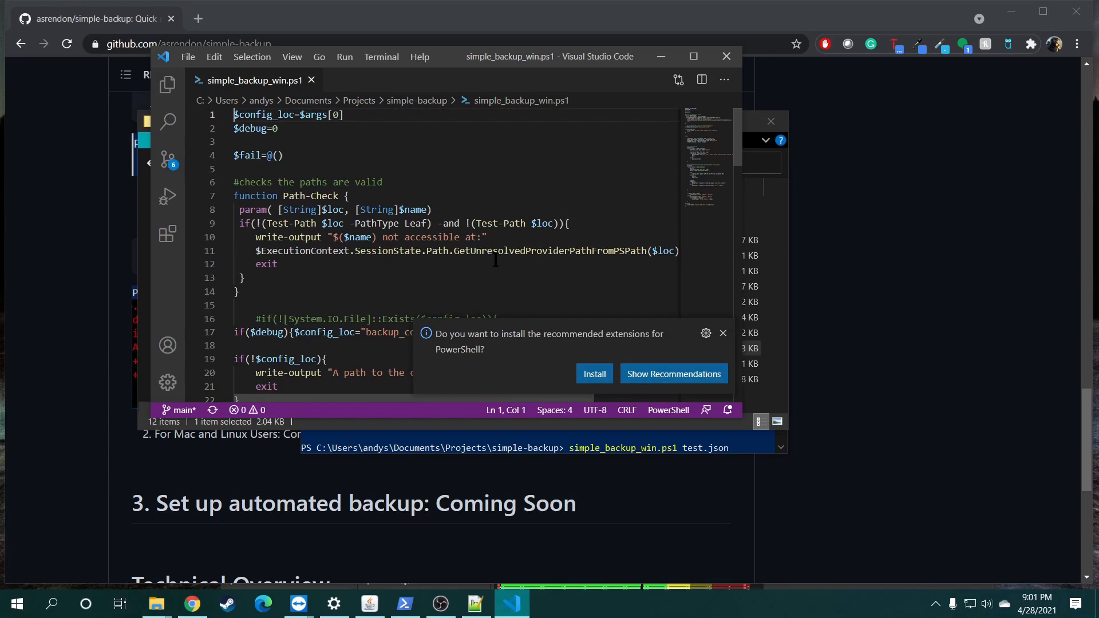
scroll(down, 3)
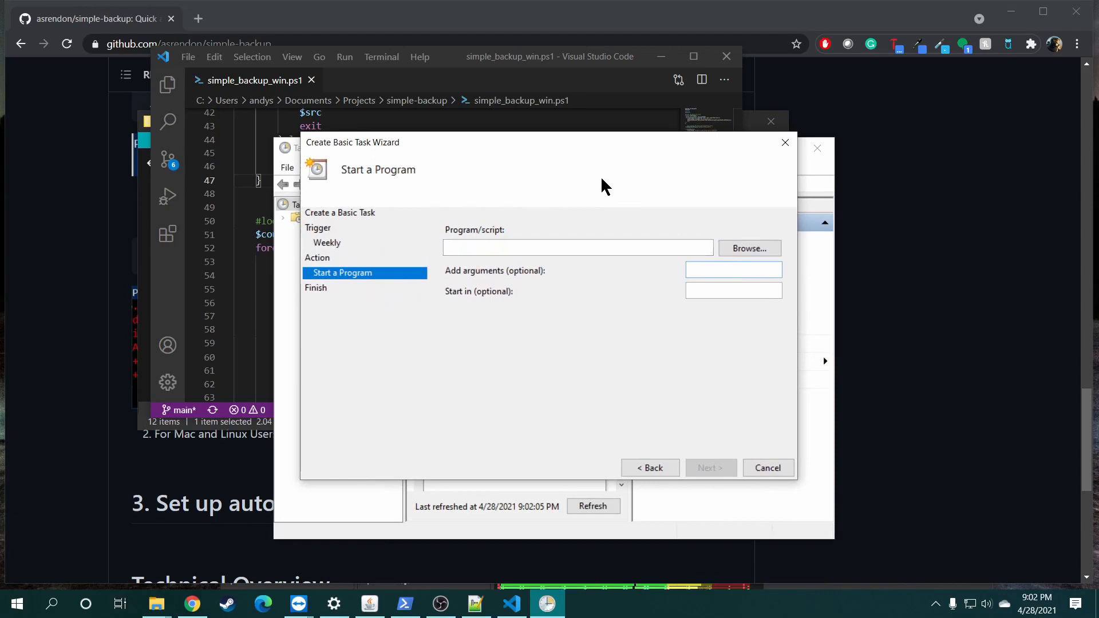
mouse_move(608, 191)
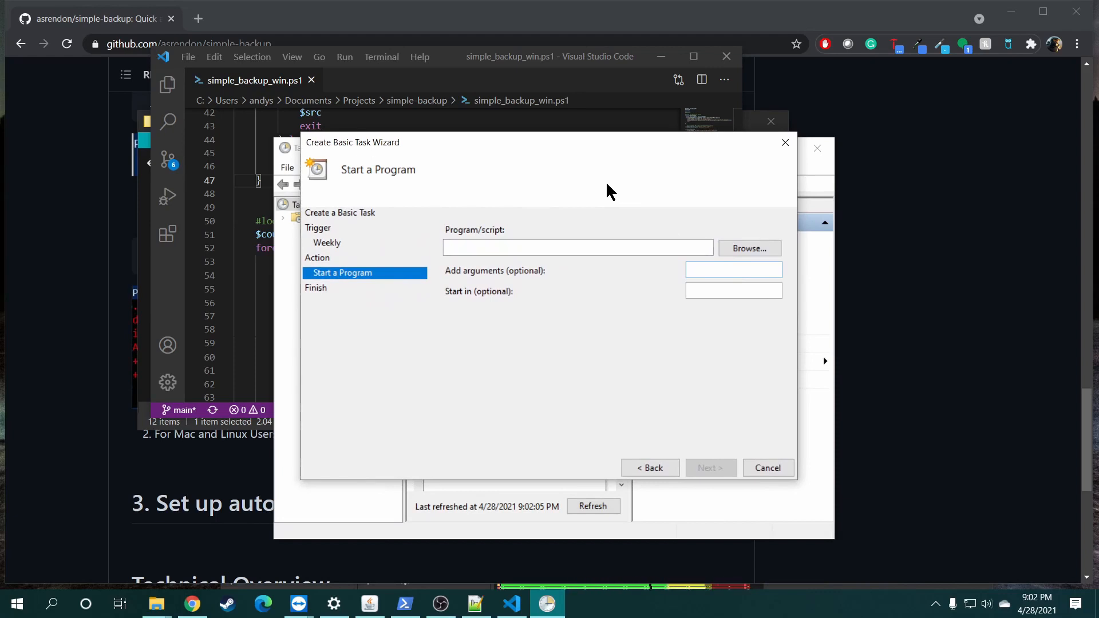
Step: Cancel the weekly basic backup task and close Task Scheduler
click(767, 467)
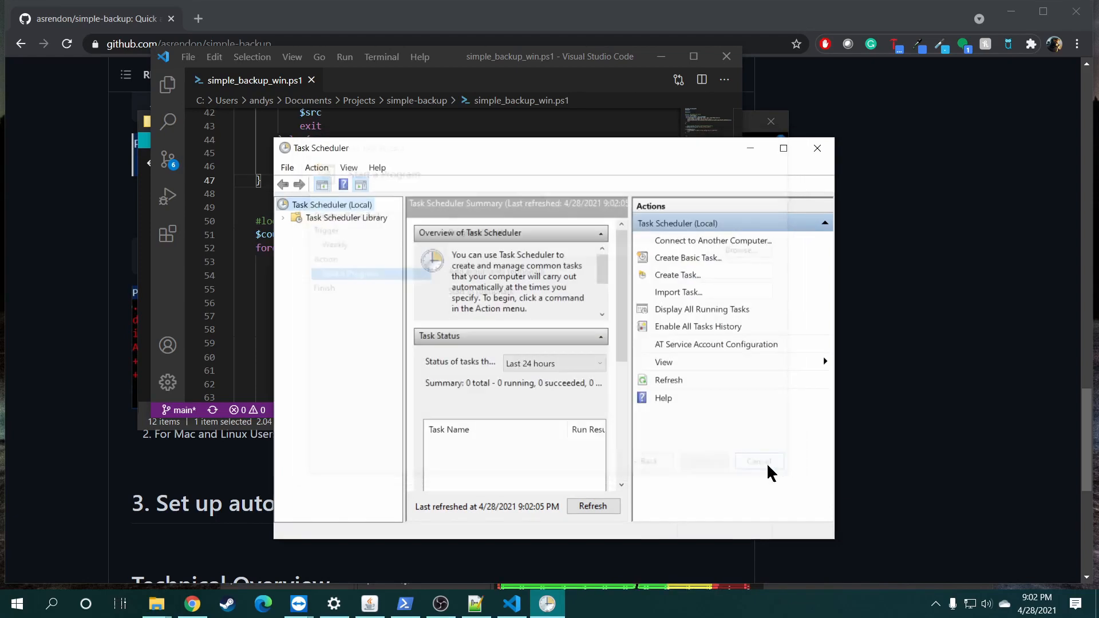
click(510, 603)
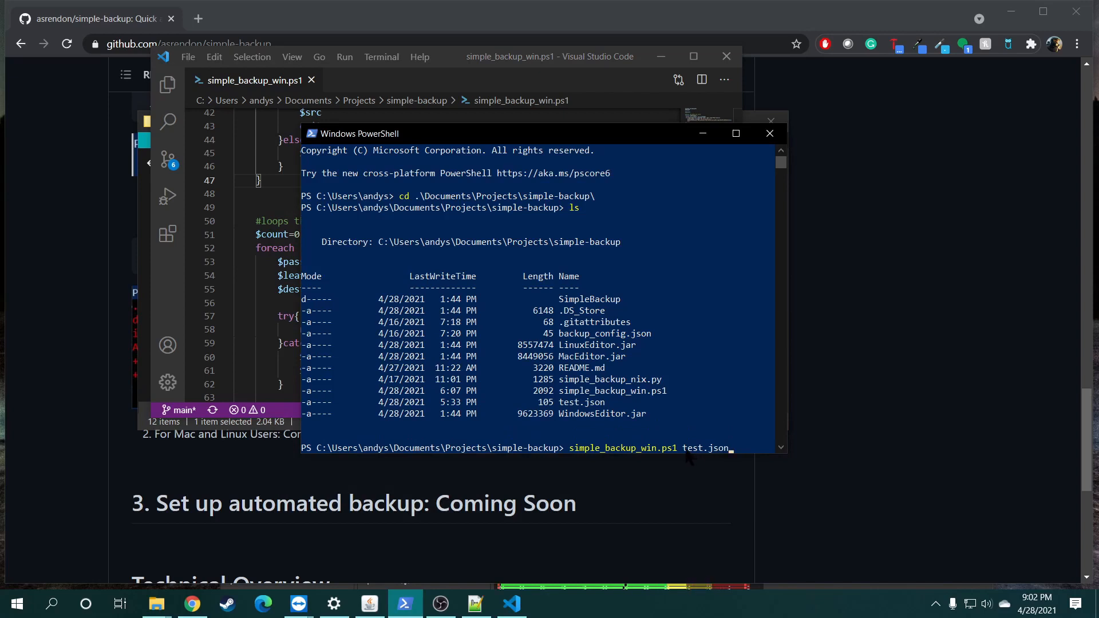
mouse_move(663, 426)
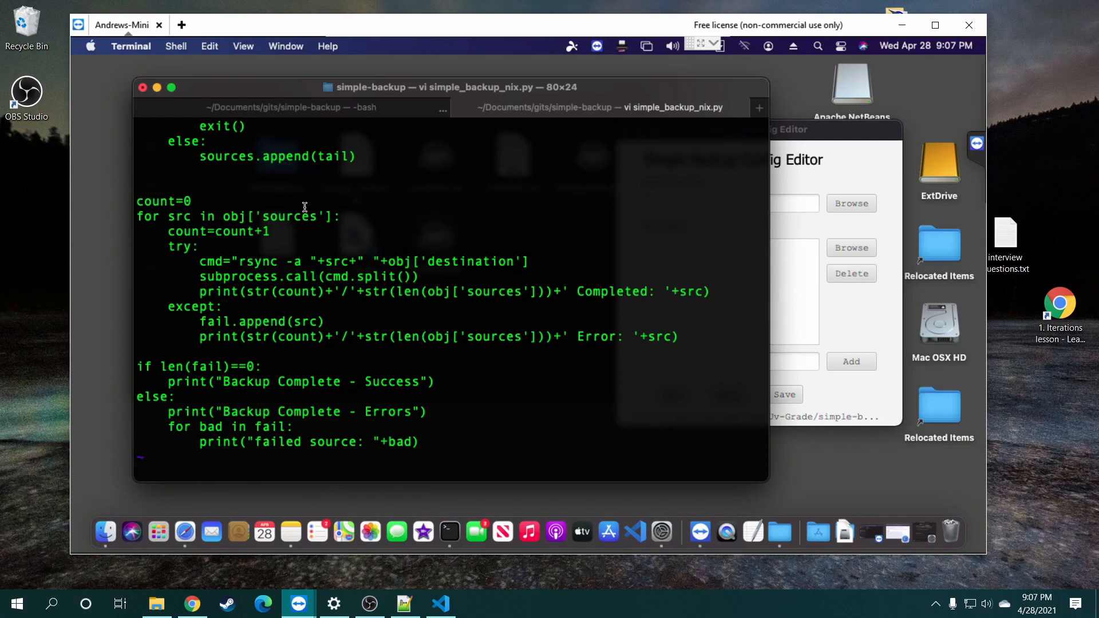
mouse_move(597, 250)
text(python simple_backup_nix.py)
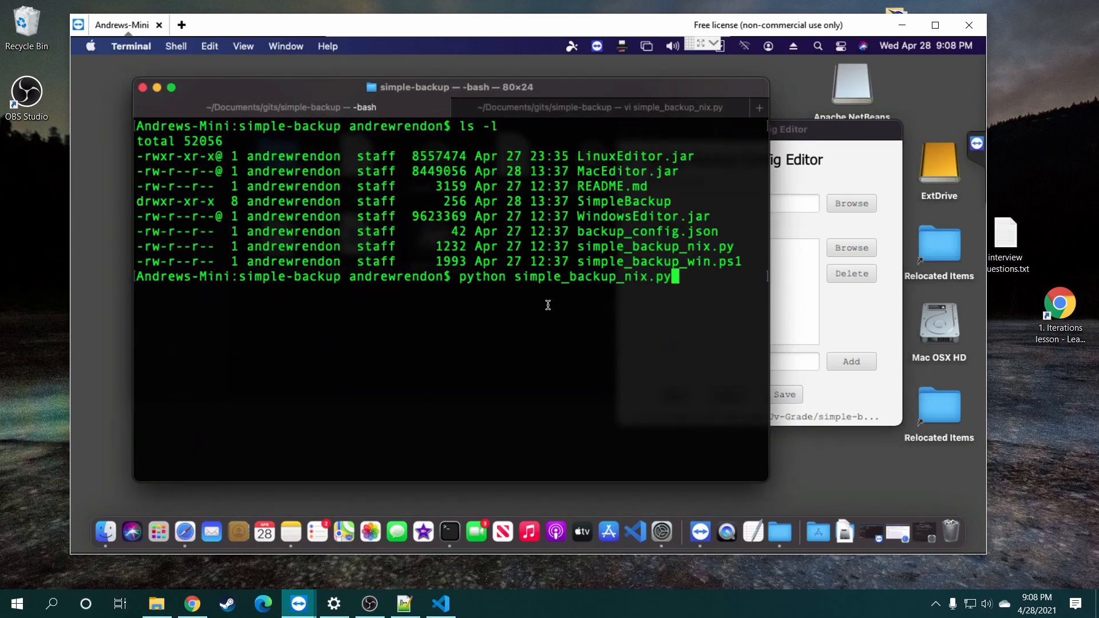
mouse_move(627, 288)
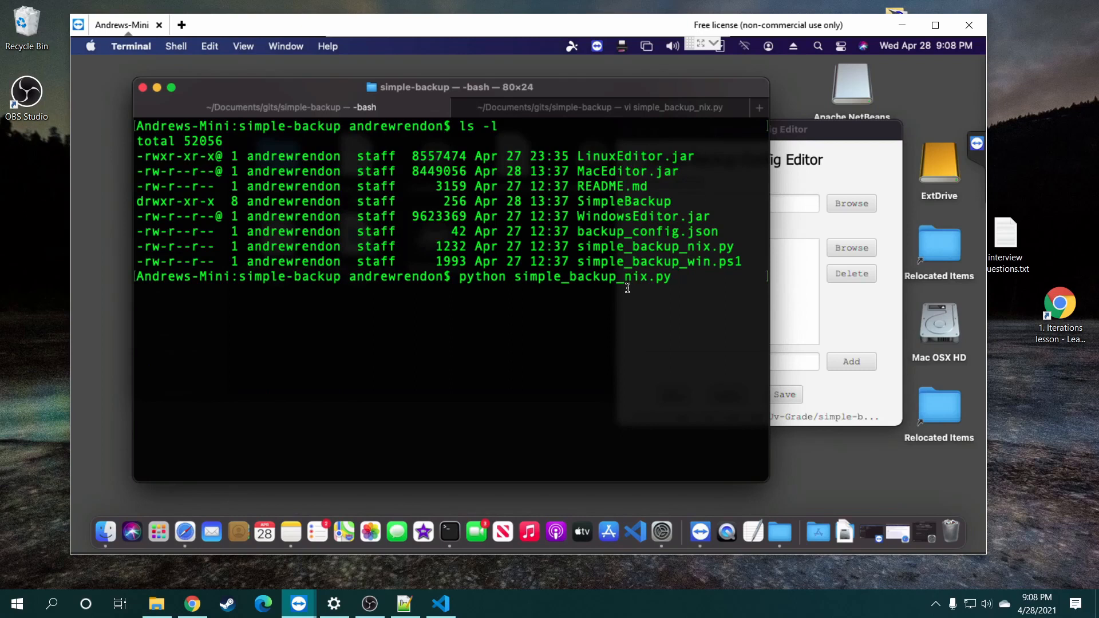
Step: Continue typing the python simple_backup_nix.py command with its config file name
text(ba)
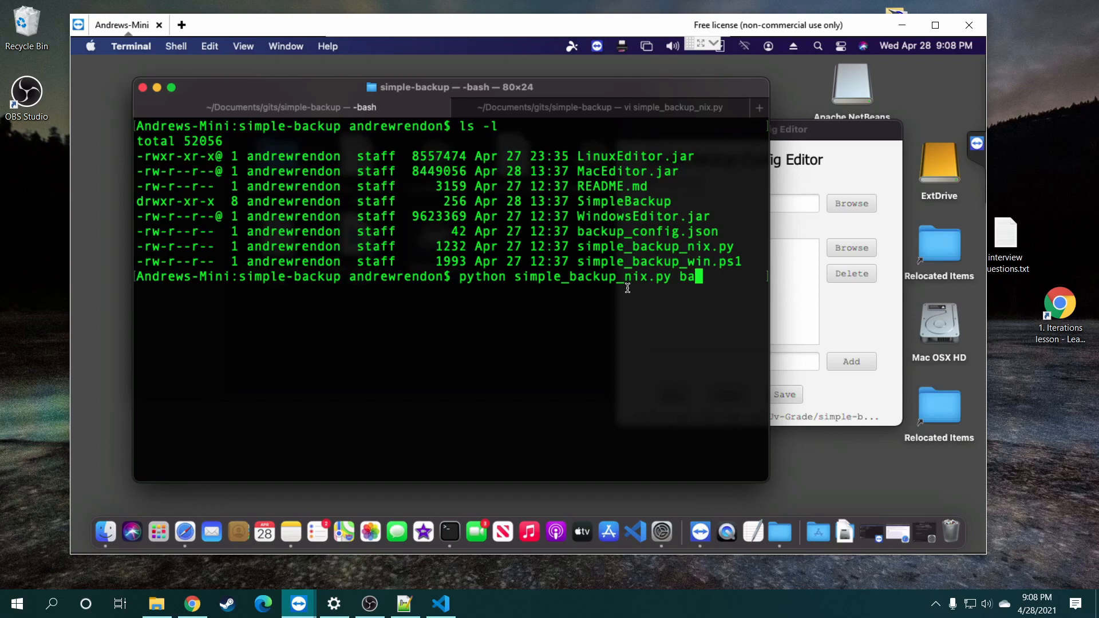